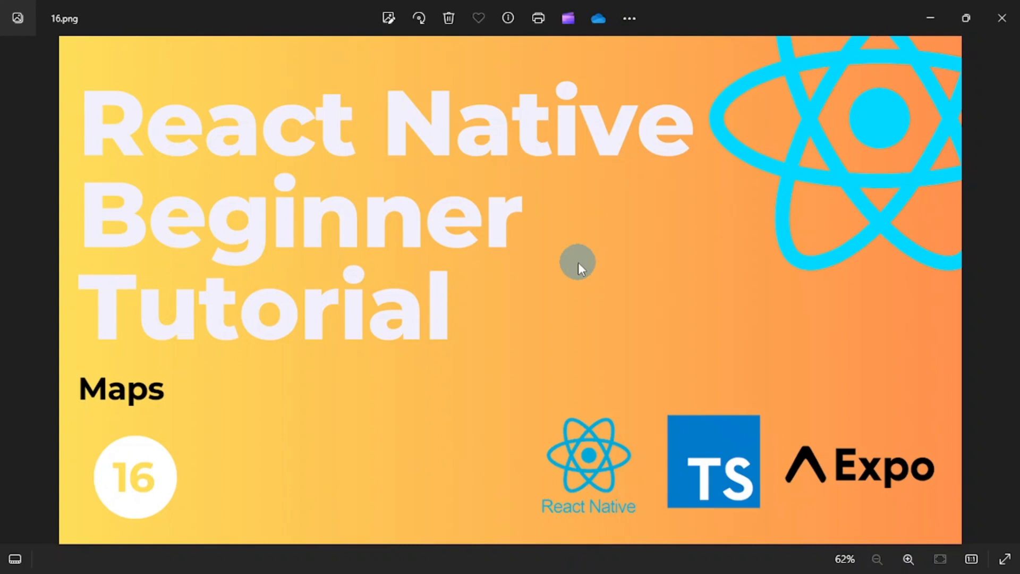
mouse_move(582, 263)
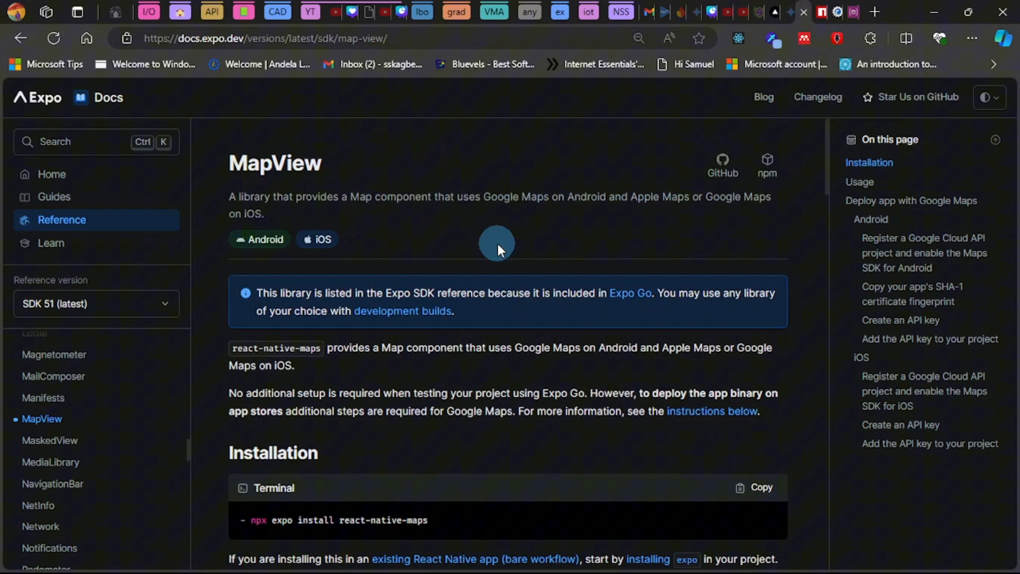
- Scroll through the Expo MapView docs toward the react-native-maps package link
scroll("down", 3)
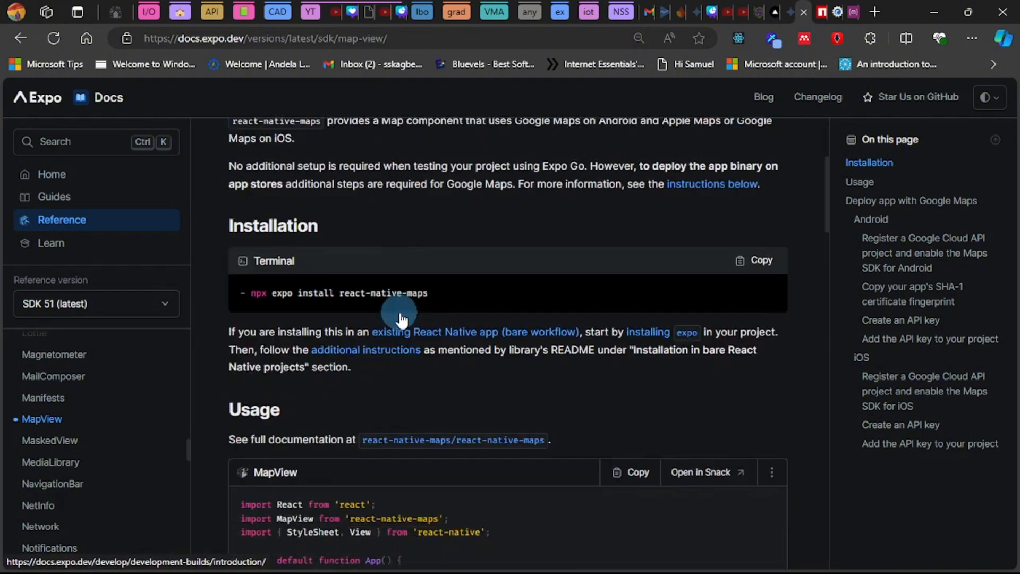
scroll("down", 3)
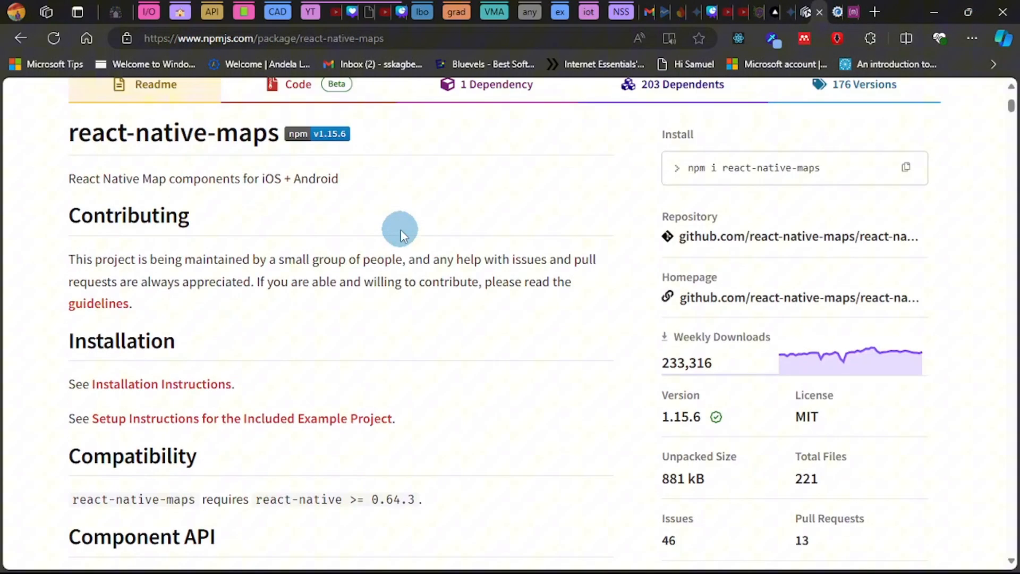
scroll("down", 3)
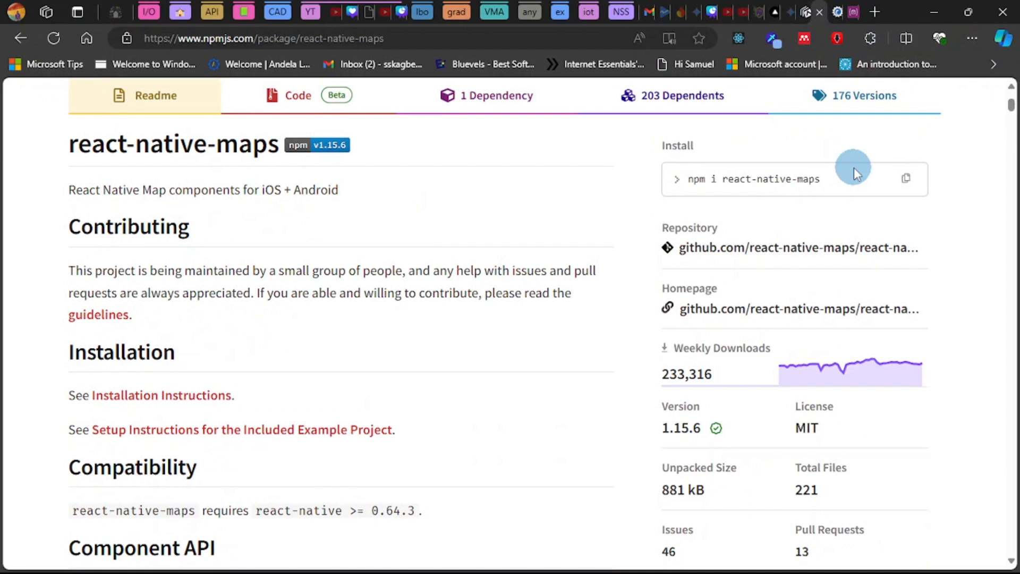
mouse_move(831, 175)
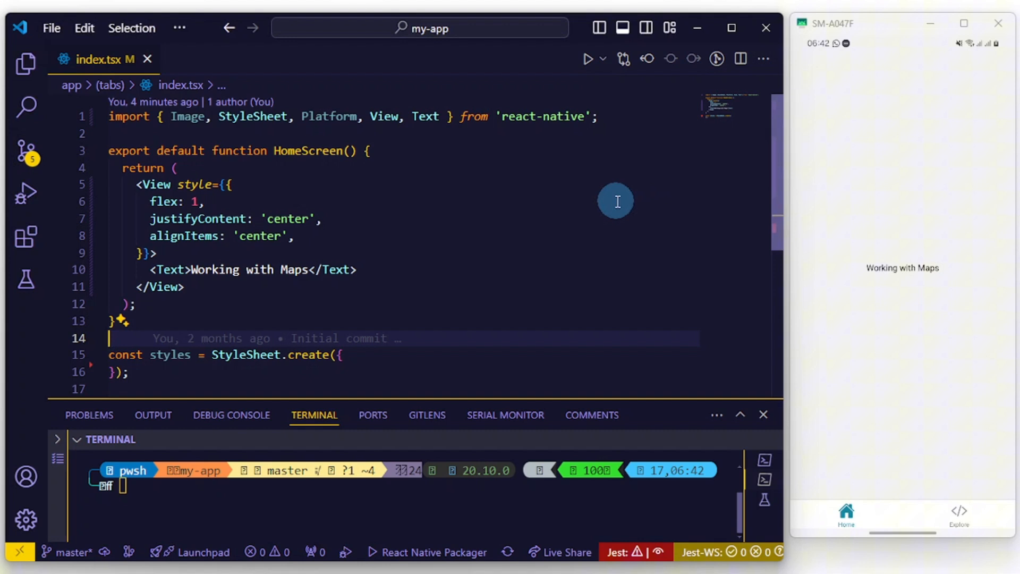
- Enter a yarn add command for react-native-maps in the my-app terminal
type("yarn add")
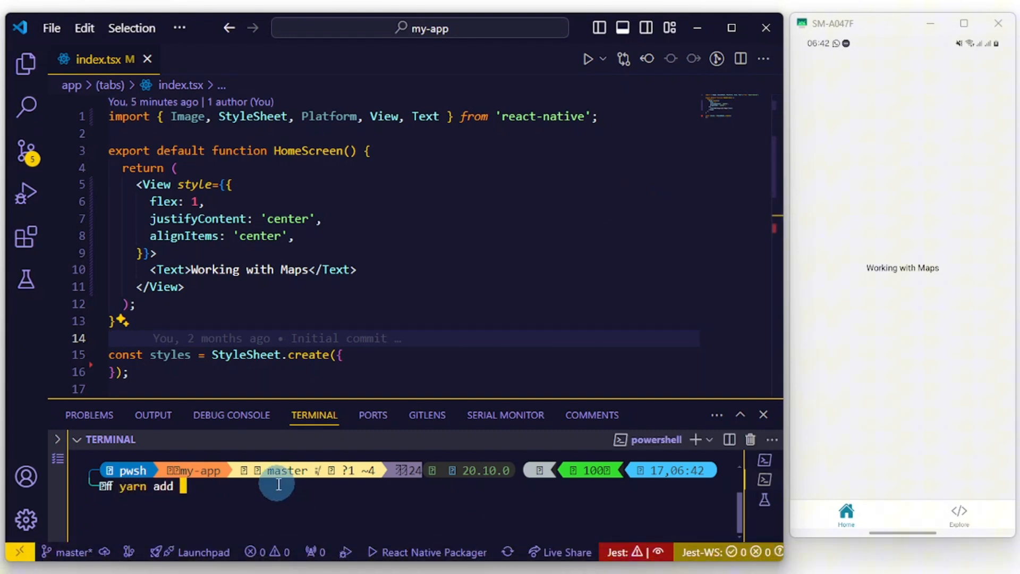
type("npm react-native-maps")
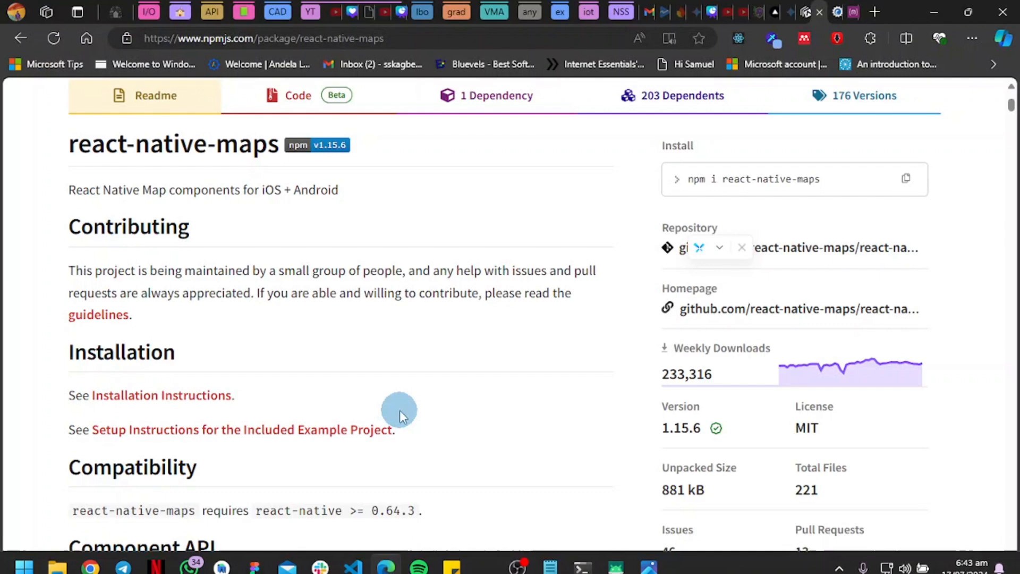
- Return to the Expo MapView docs and scroll to the Installation and Usage sections
scroll("down", 3)
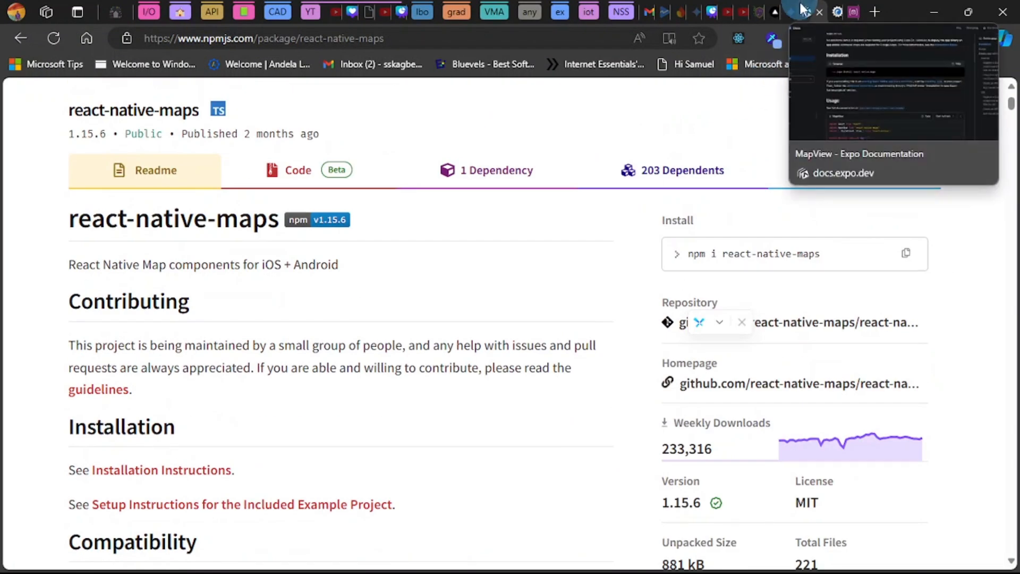
left_click(858, 153)
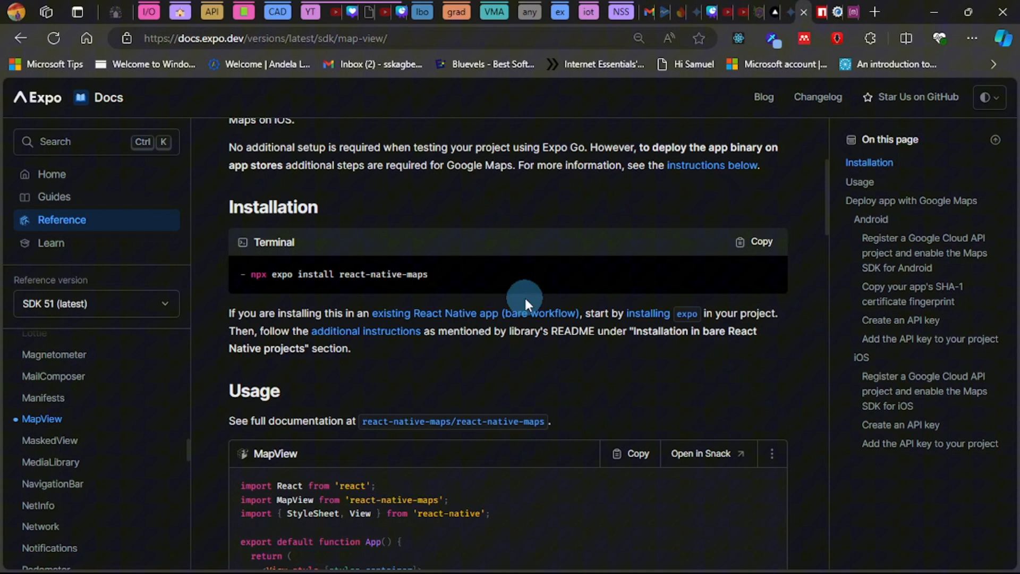
scroll("down", 3)
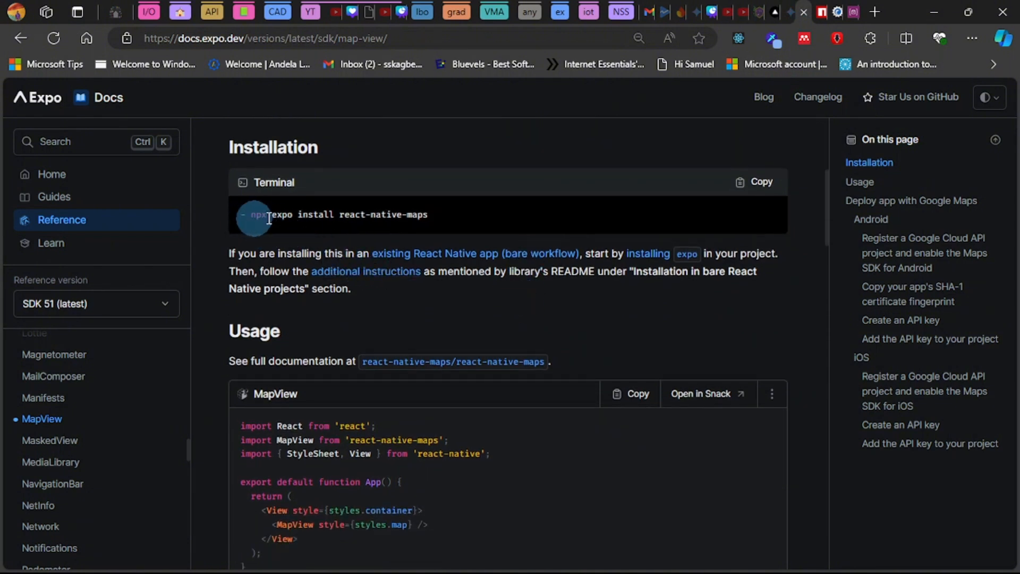
mouse_move(309, 267)
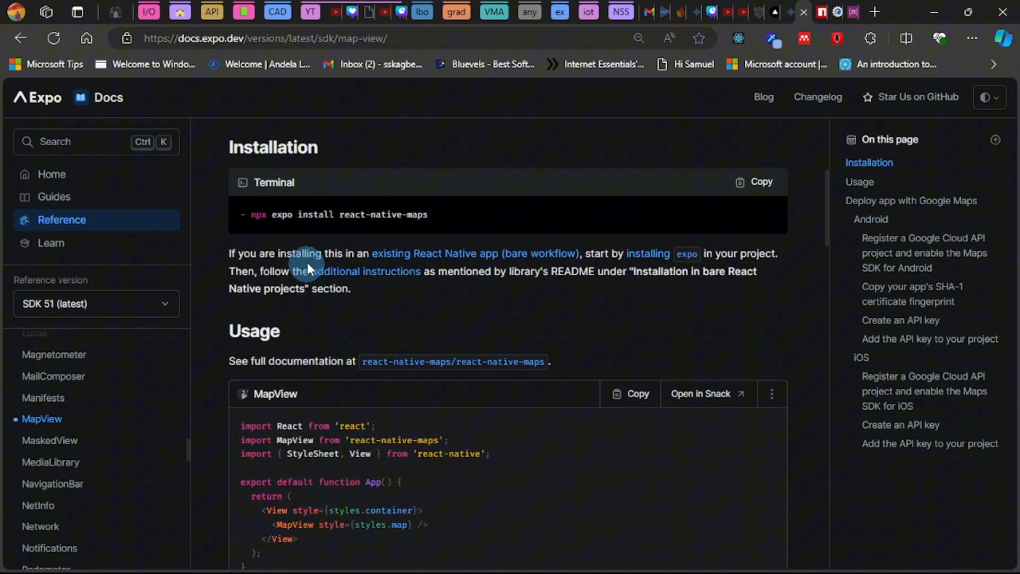
mouse_move(294, 236)
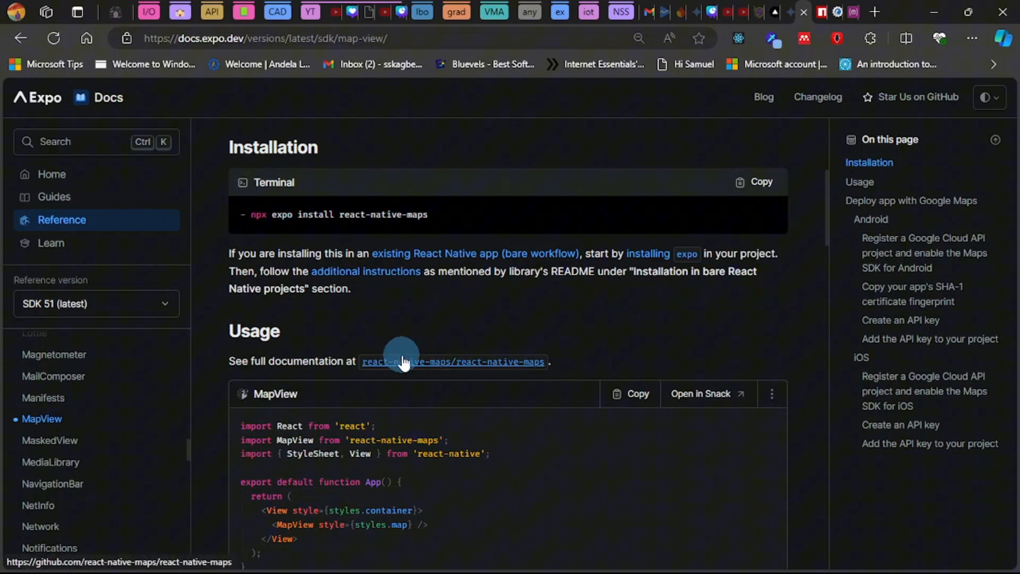
mouse_move(456, 454)
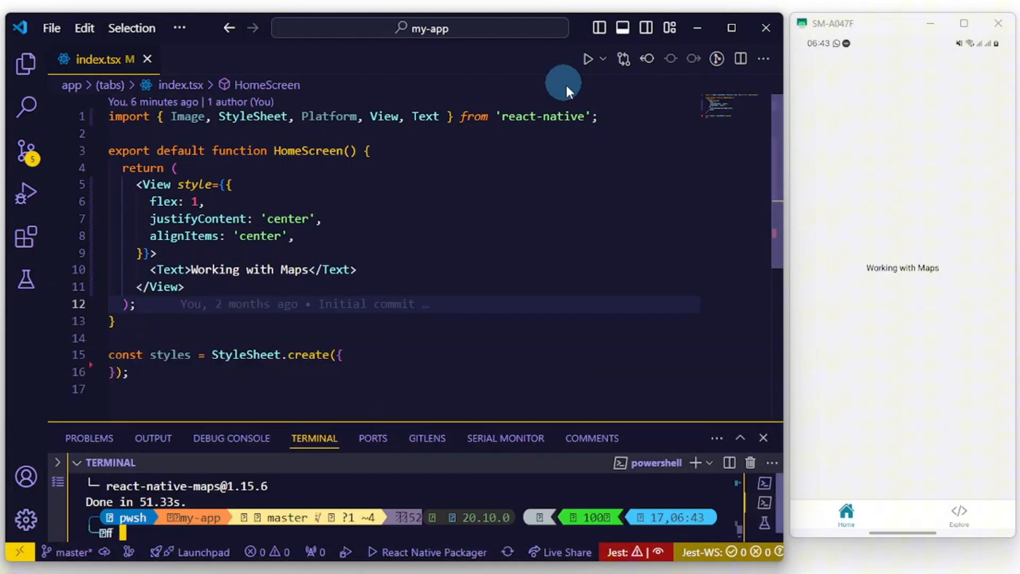
- Import MapView from 'react-native-maps' and render <MapView style={styles.map} /> in place of the text
type("import MapView from 'react-native-maps';")
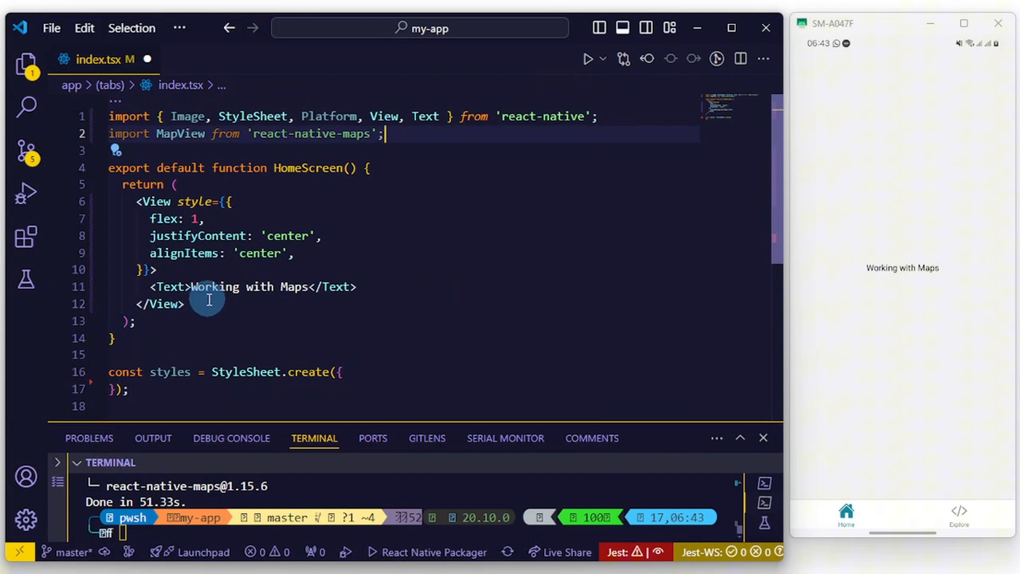
mouse_move(383, 556)
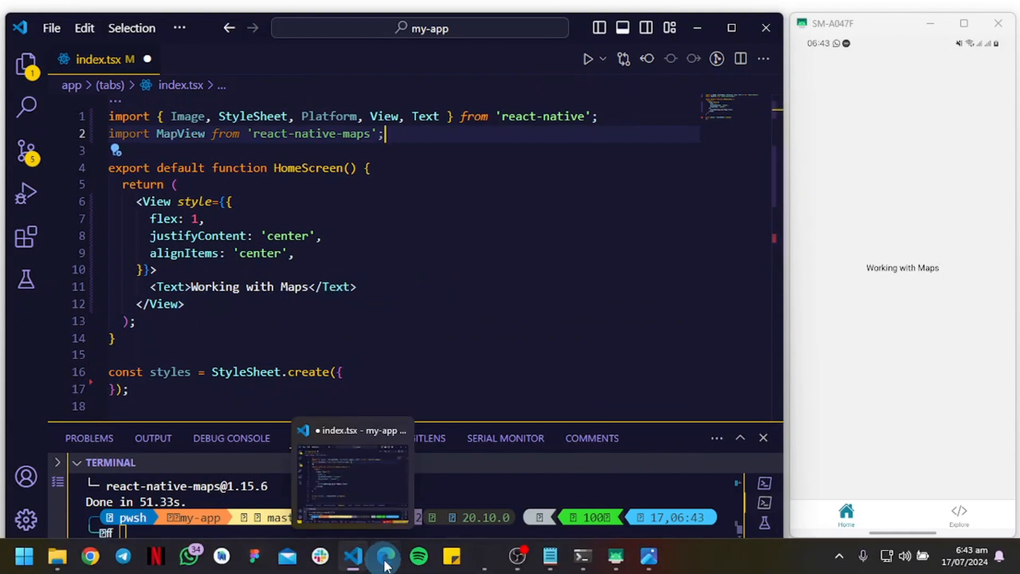
left_click(385, 556)
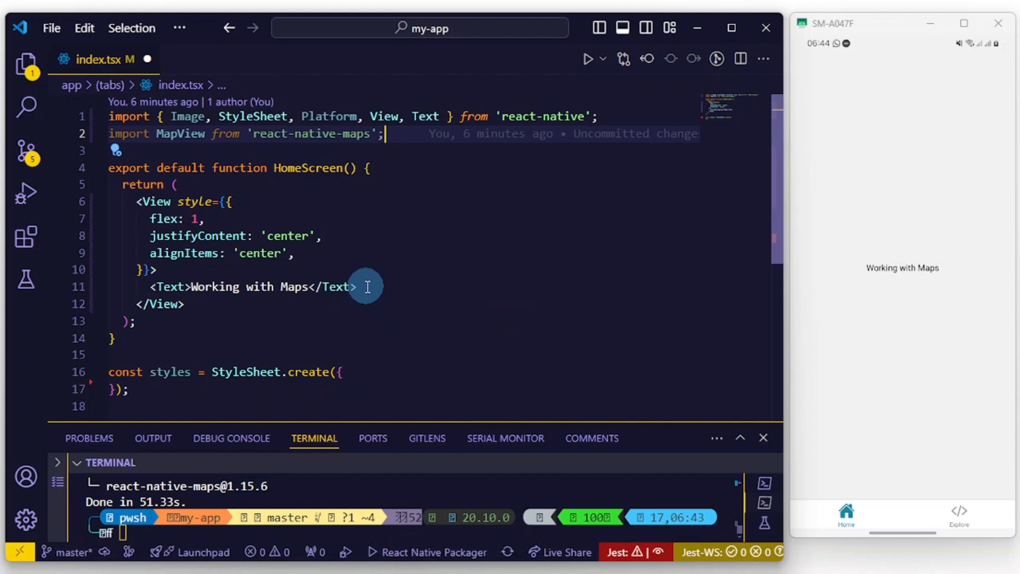
type("<MapView style={styles.map} />")
type("width: '100%',")
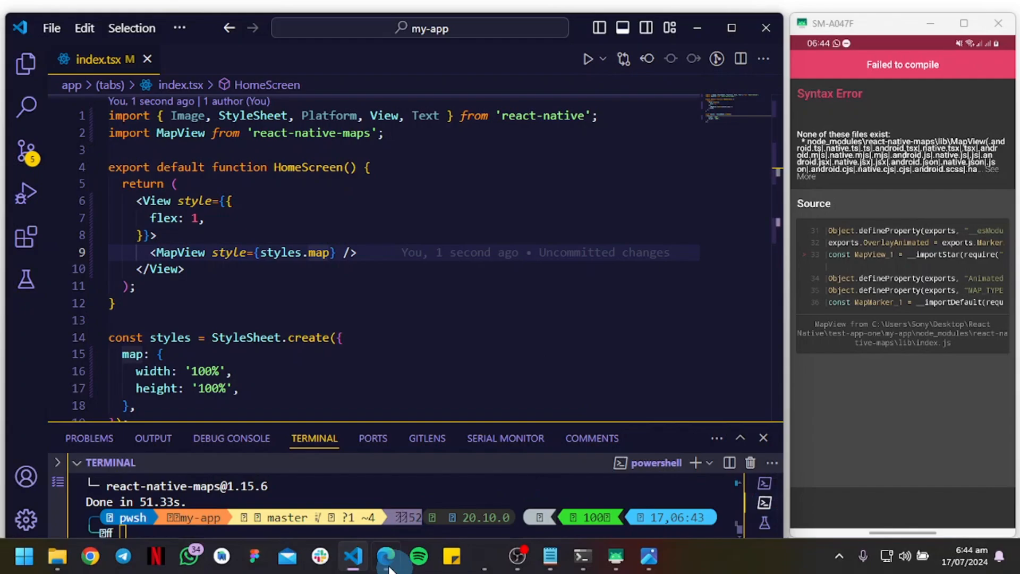
- Run npx expo install react-native-maps in the terminal
left_click(386, 556)
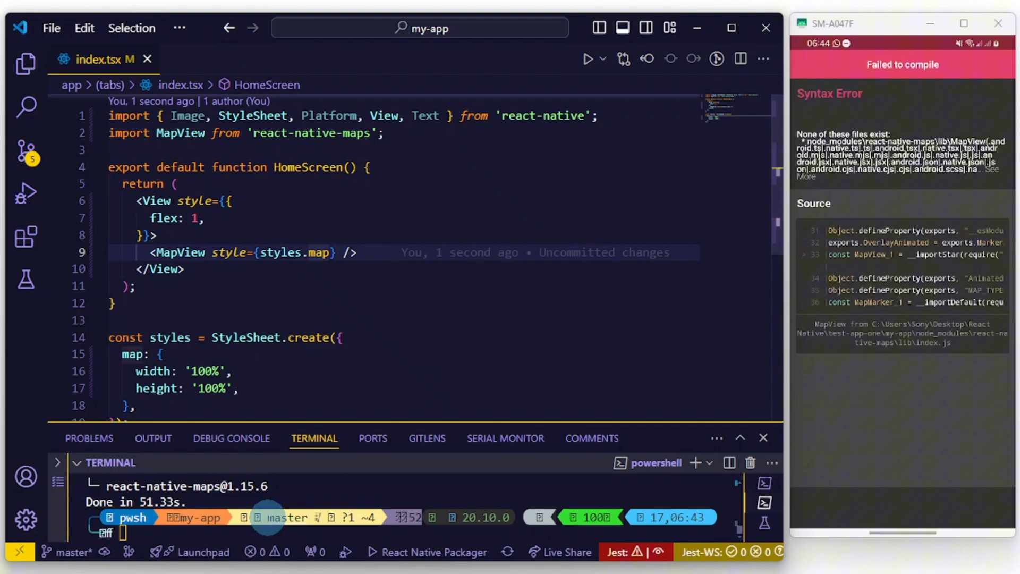
type("npx expo install react-native-maps")
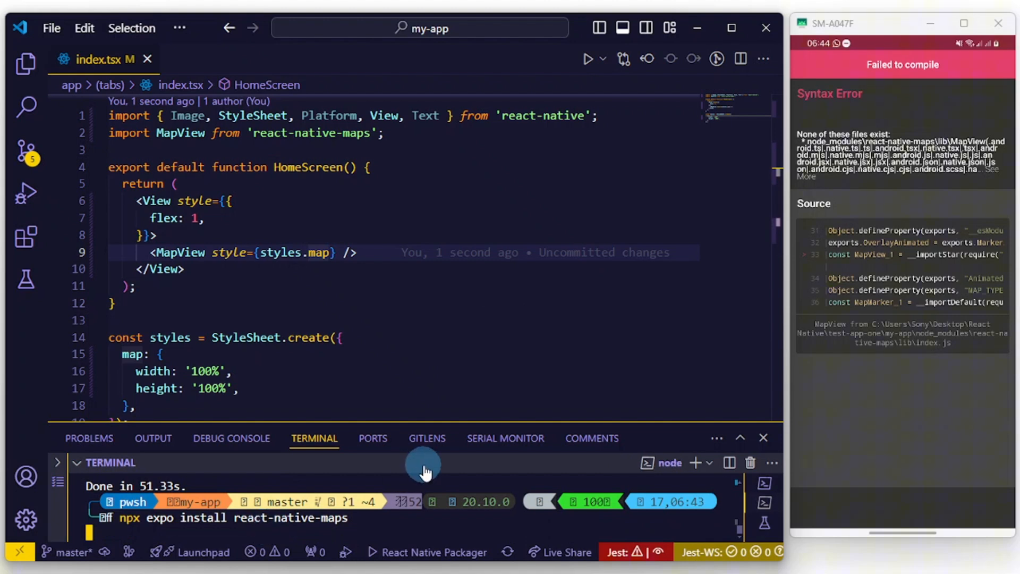
left_click_drag(422, 465, 423, 363)
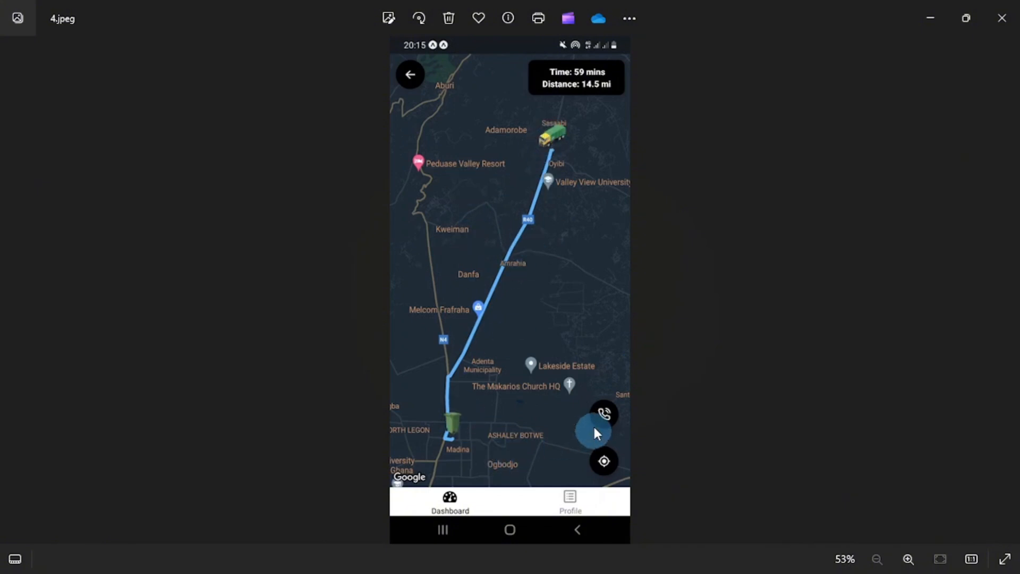
mouse_move(556, 98)
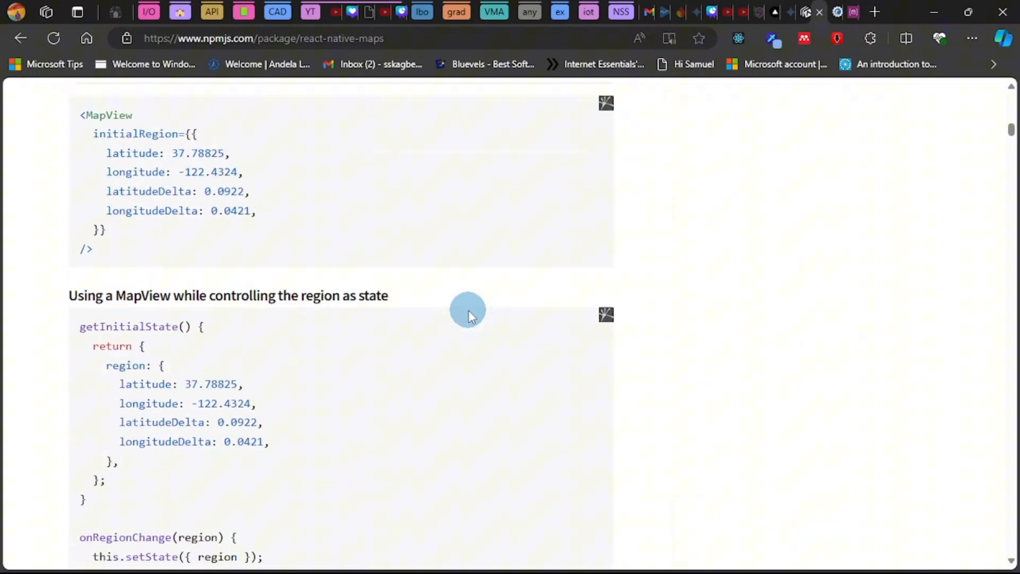
- Select the MapView initialRegion example block on the react-native-maps npm page
scroll("down", 3)
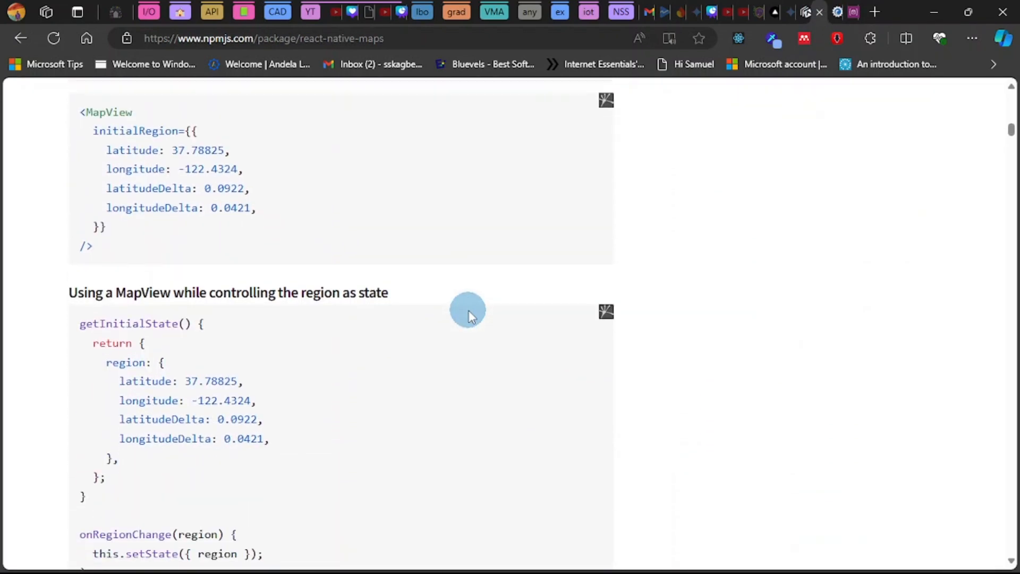
scroll("up", 3)
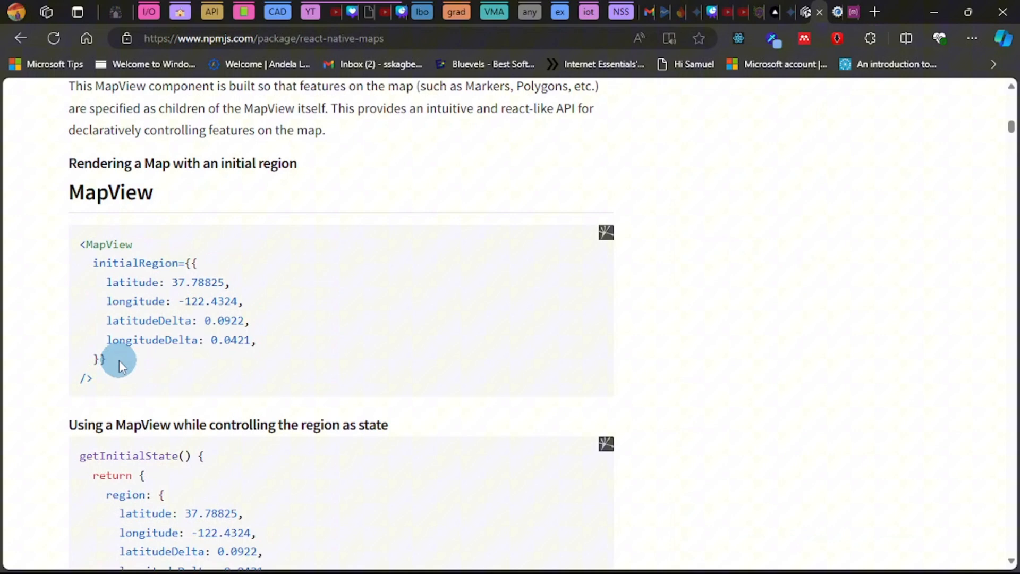
left_click_drag(120, 361, 91, 262)
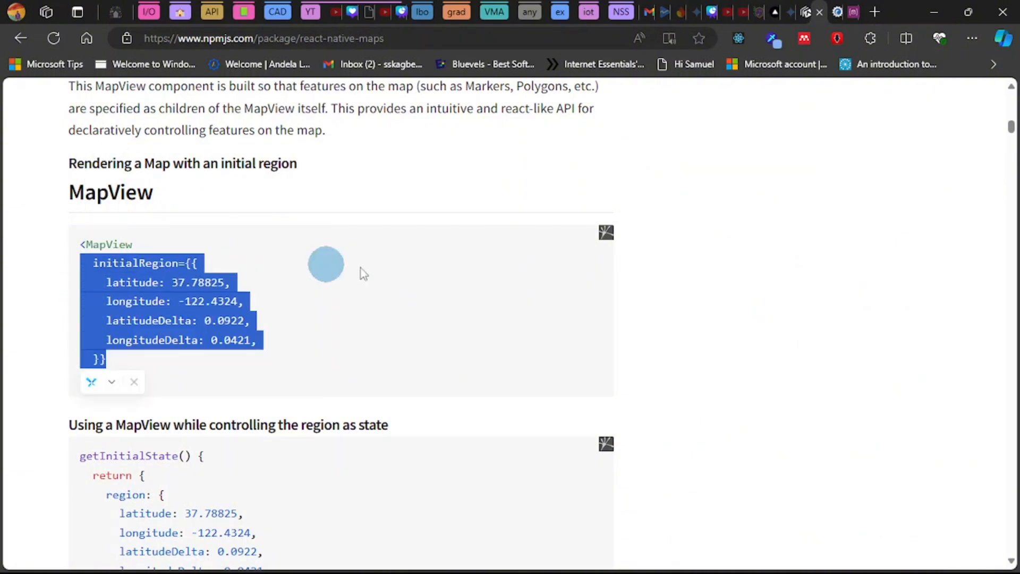
scroll("up", 3)
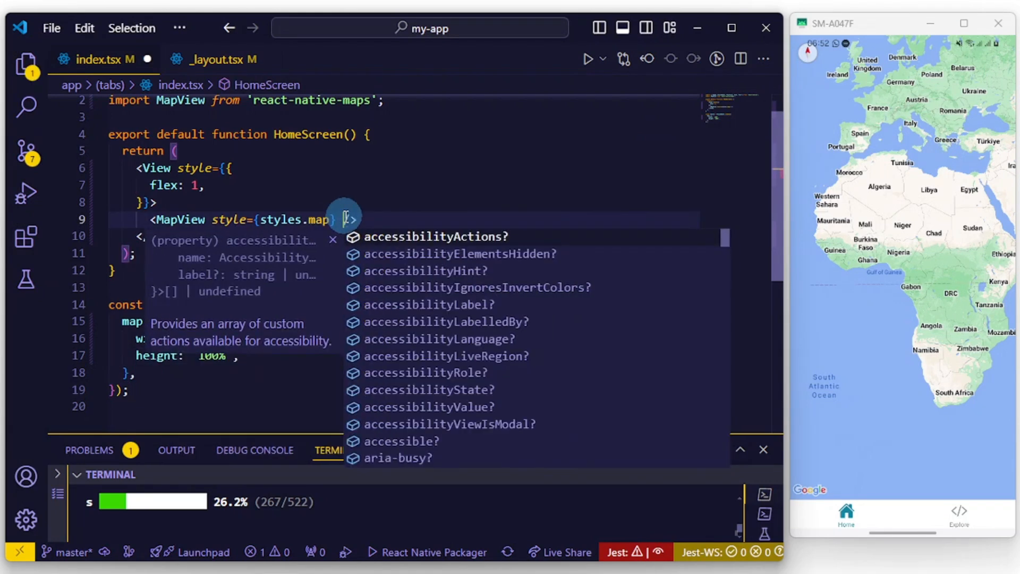
- Begin a new prop inside the MapView tag from IntelliSense
type("maps")
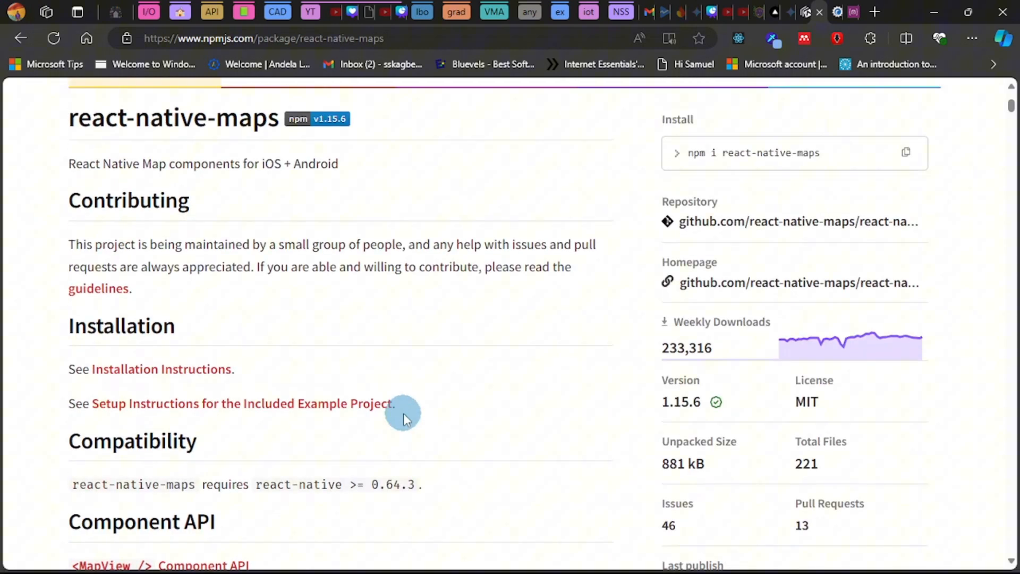
- Scroll the react-native-maps npm page overview and installation details
scroll("down", 3)
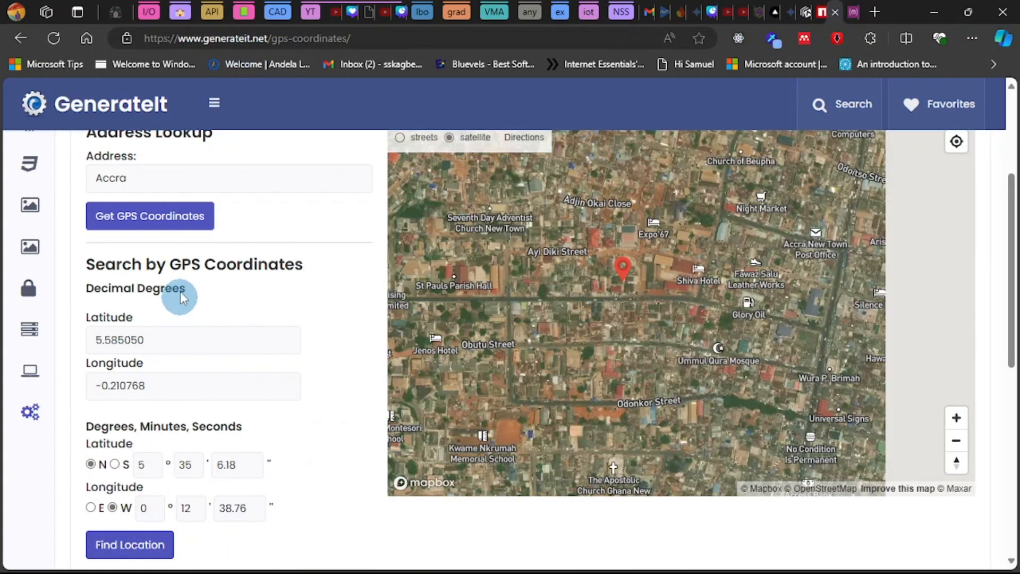
- Look up GPS coordinates for 'Legon, Accra' in GenerateIt
left_click(230, 177)
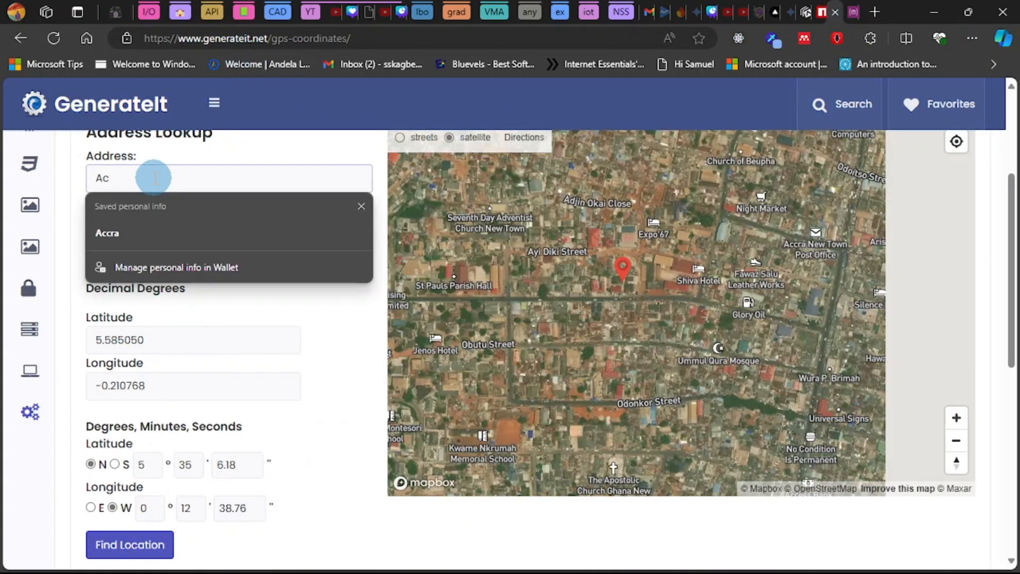
type("Legon")
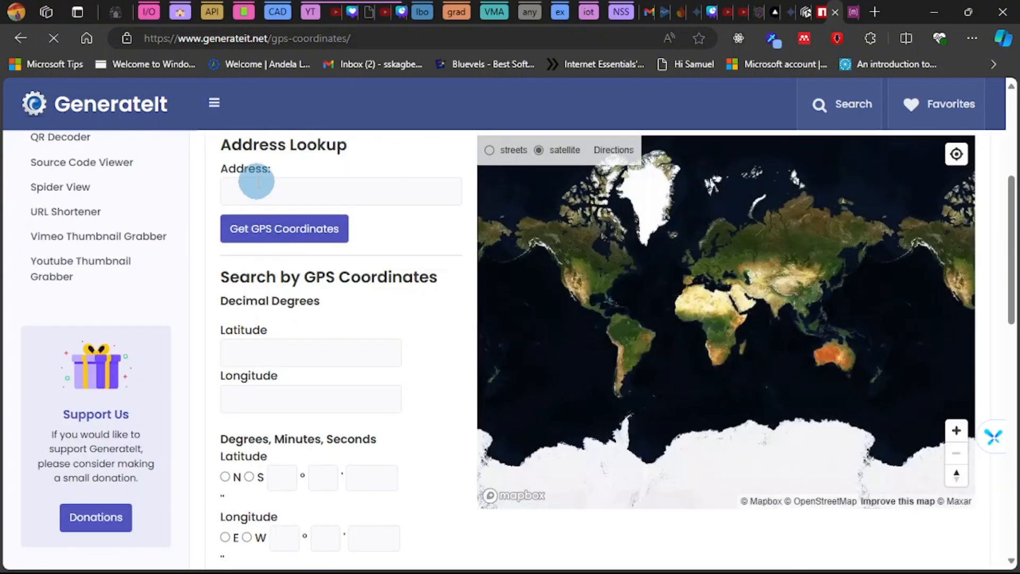
left_click(340, 190)
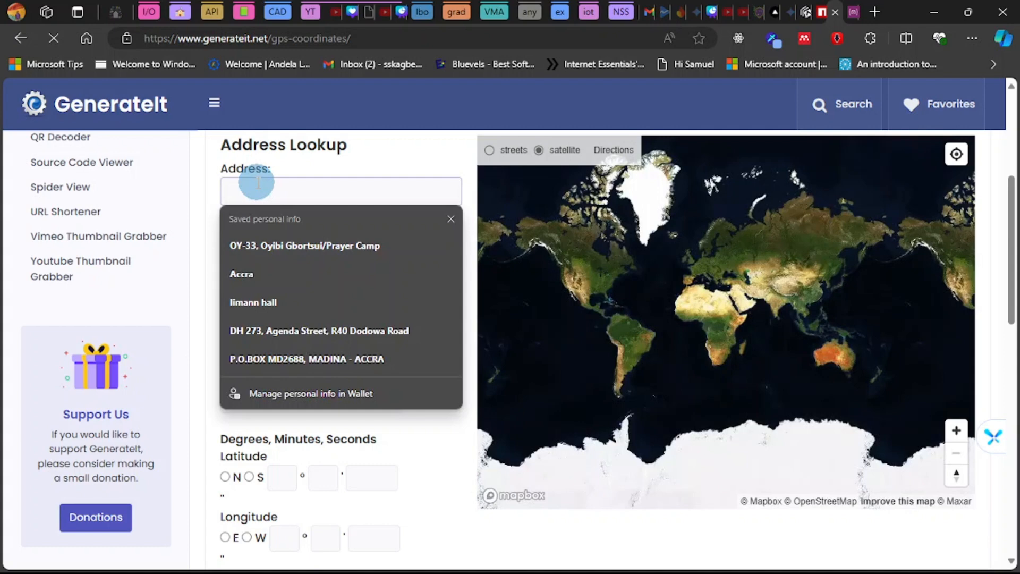
type("Legoo")
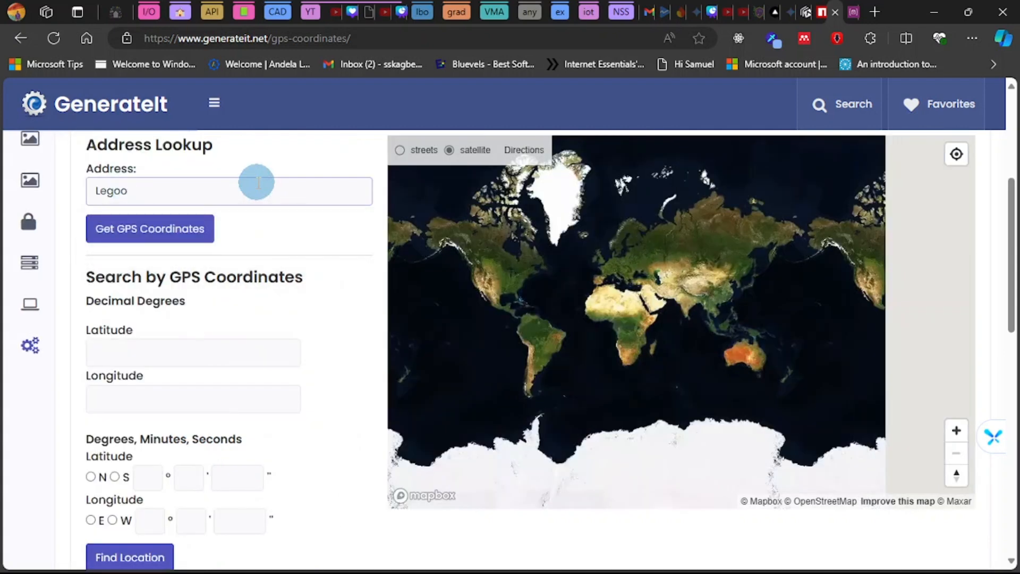
type("Legon, A")
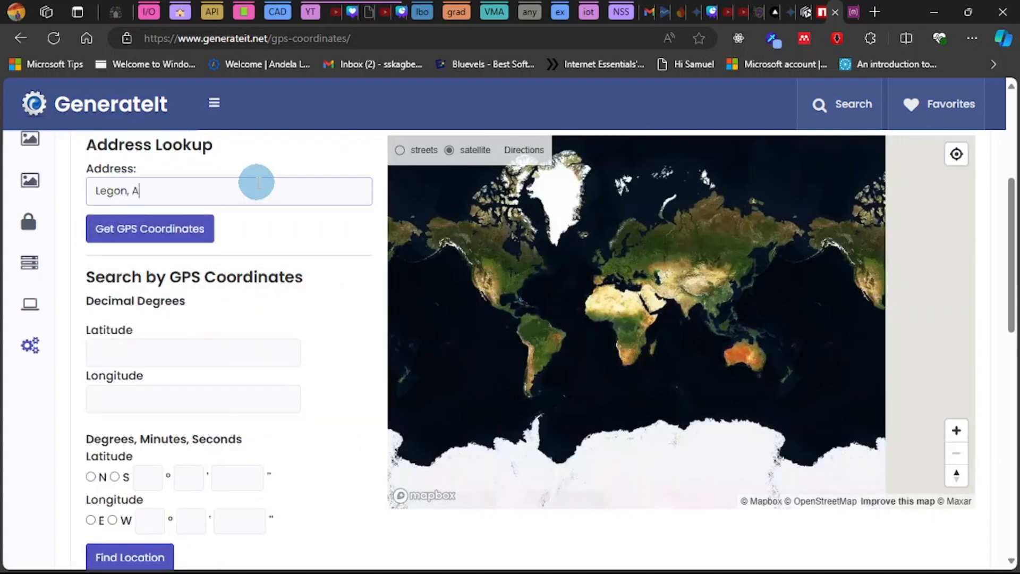
type("ccra")
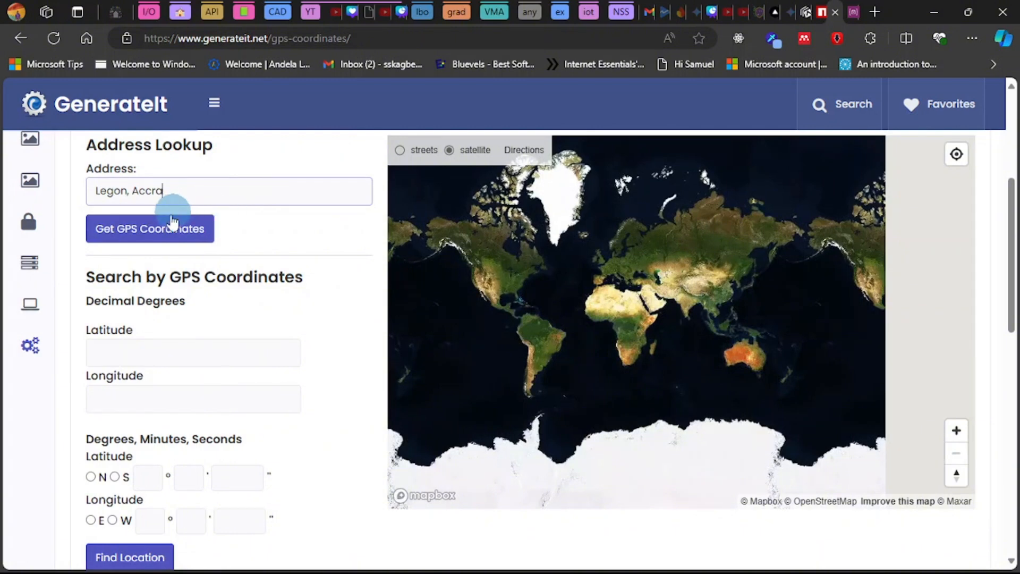
left_click(150, 228)
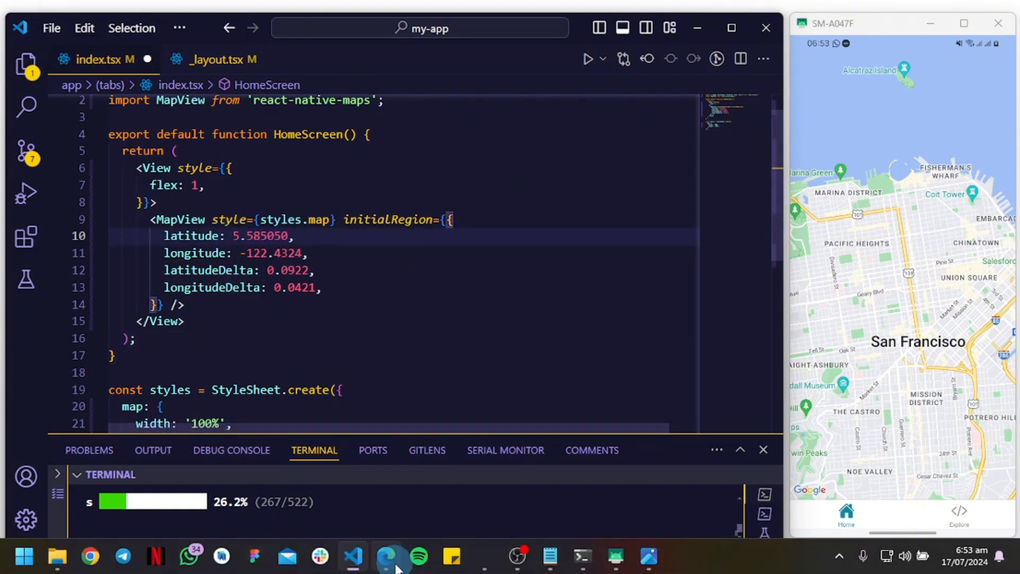
- Set initialRegion longitude to -0.210768 and both deltas to 0.005 so the map shows Accra New Town
left_click(390, 556)
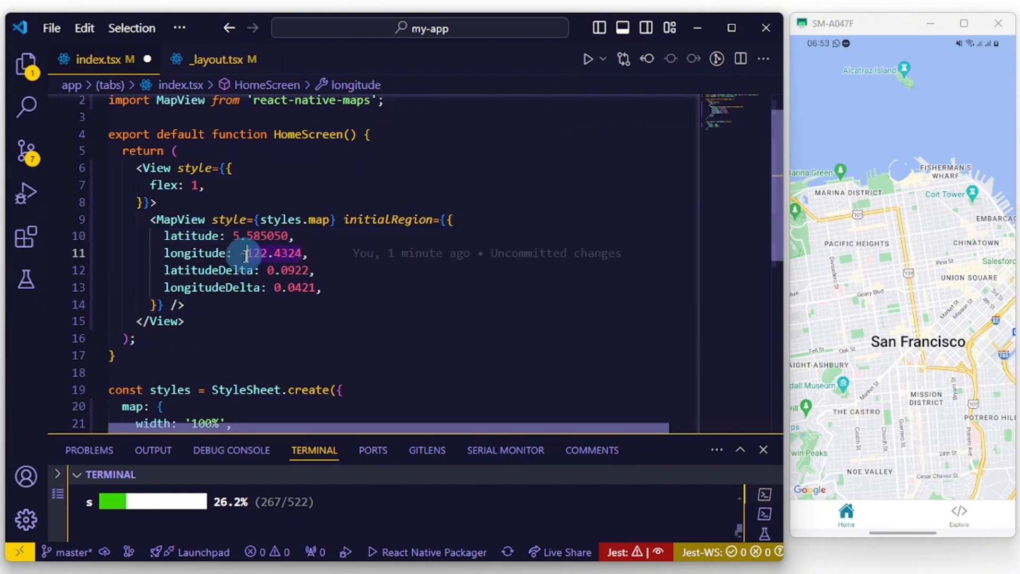
type("0.210768")
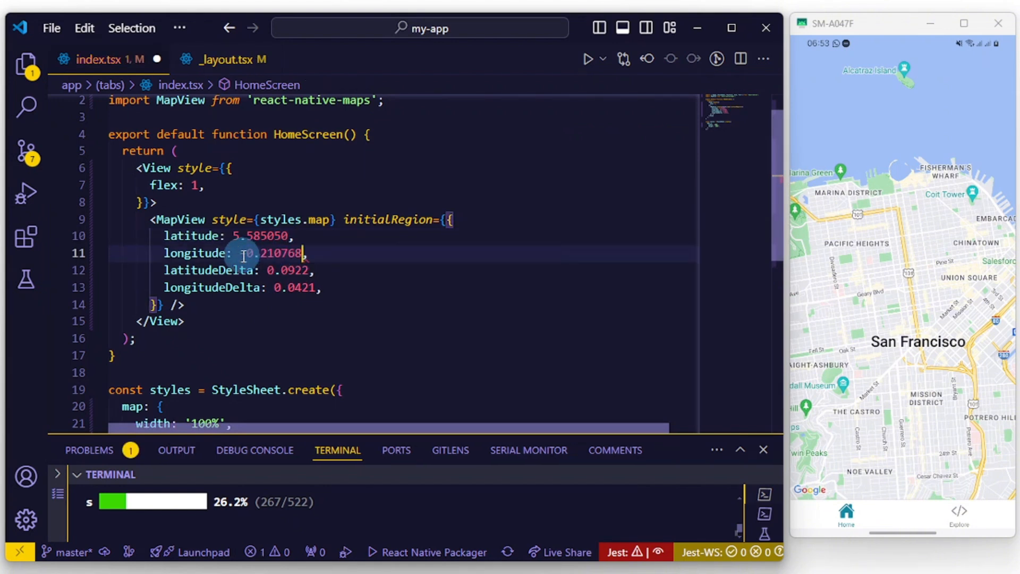
type("-")
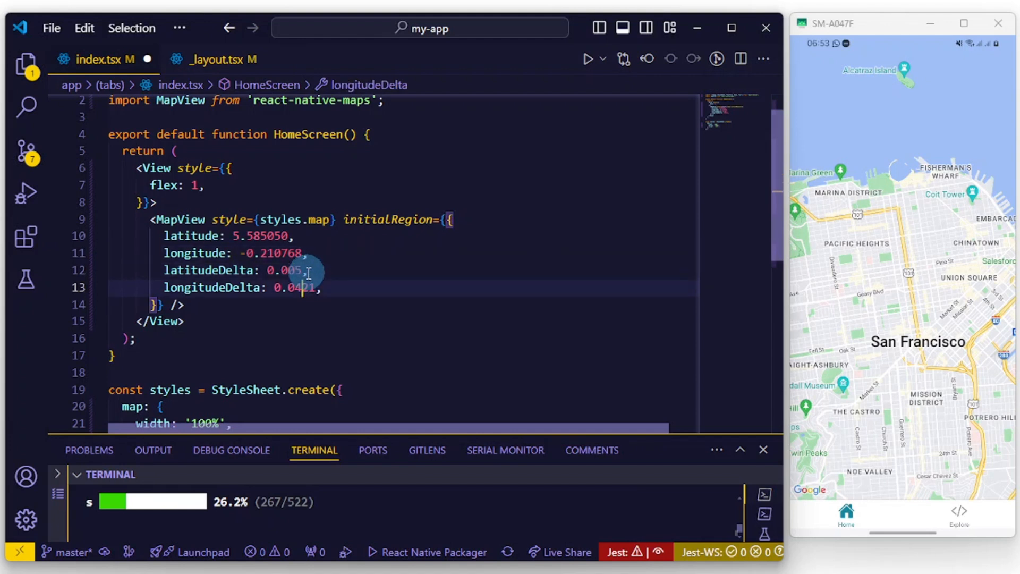
key("Backspace")
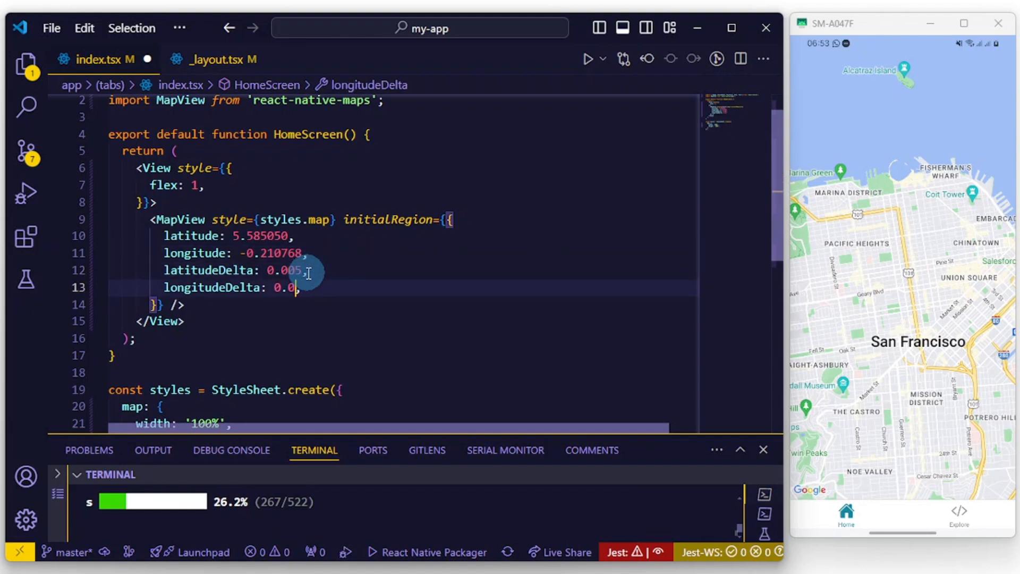
type("0")
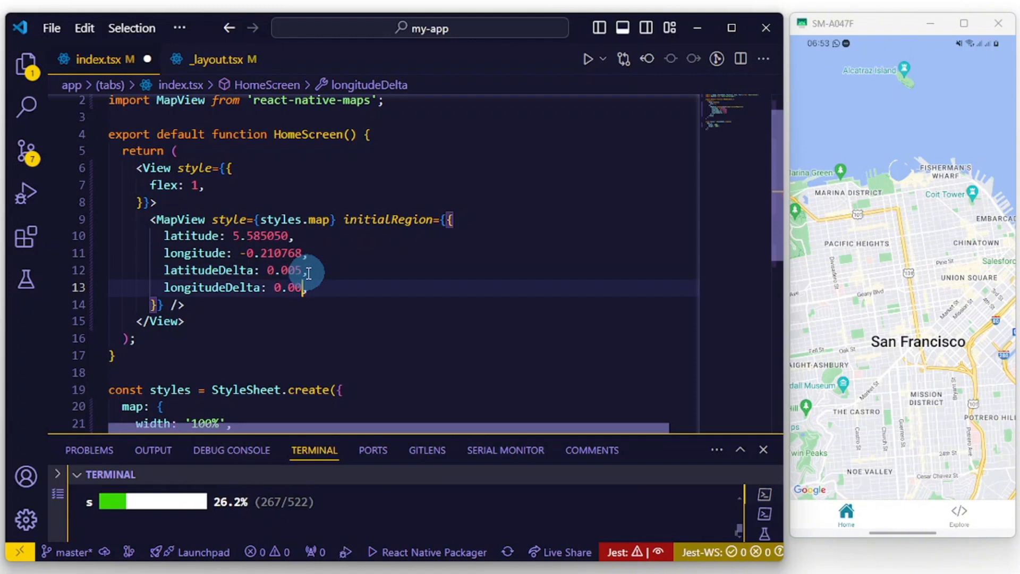
type("5,")
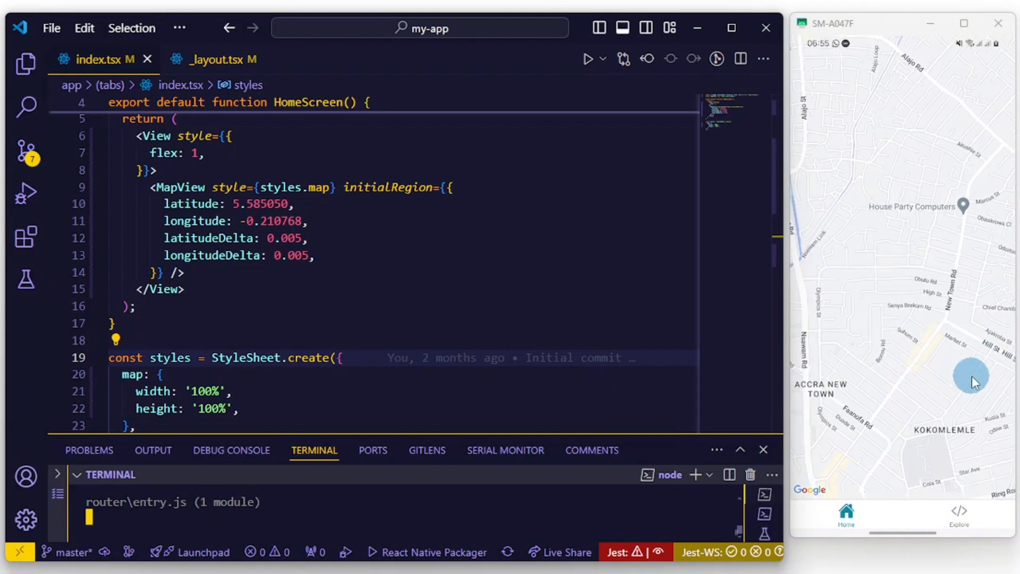
- Import useState from react and declare a mapRegion useState with latitude 5.603717, longitude -0.186964
left_click_drag(972, 380, 854, 385)
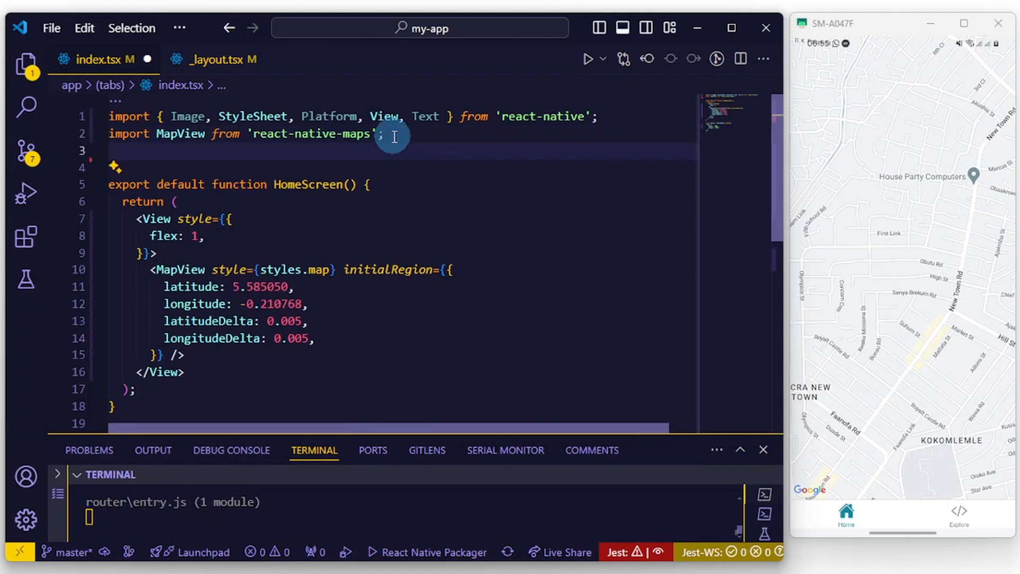
type("import React,  from 'react")
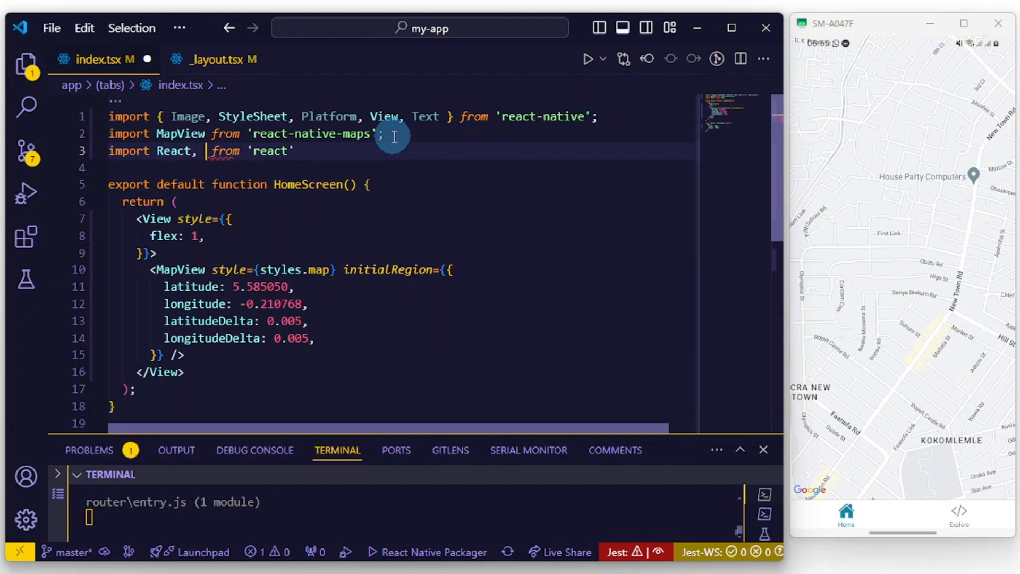
type("{}")
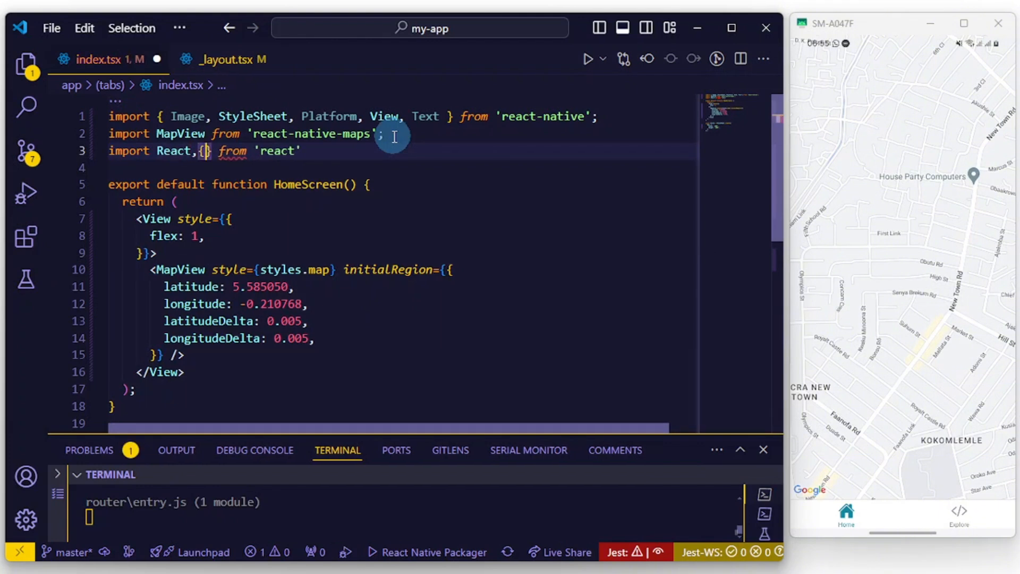
type("useState")
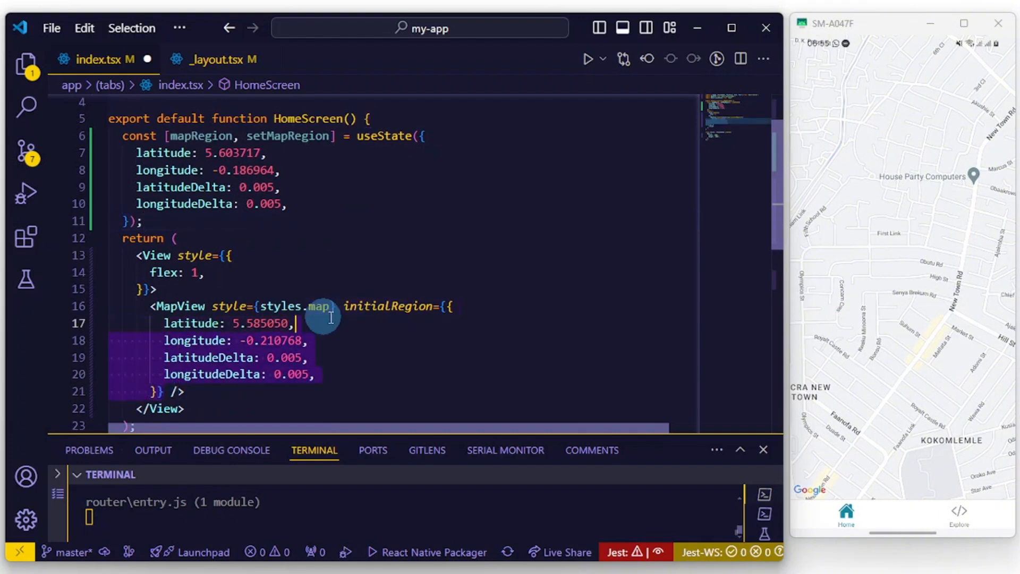
- Replace MapView's hard-coded region with initialRegion={mapRegion} and save so the app reloads
key("Delete")
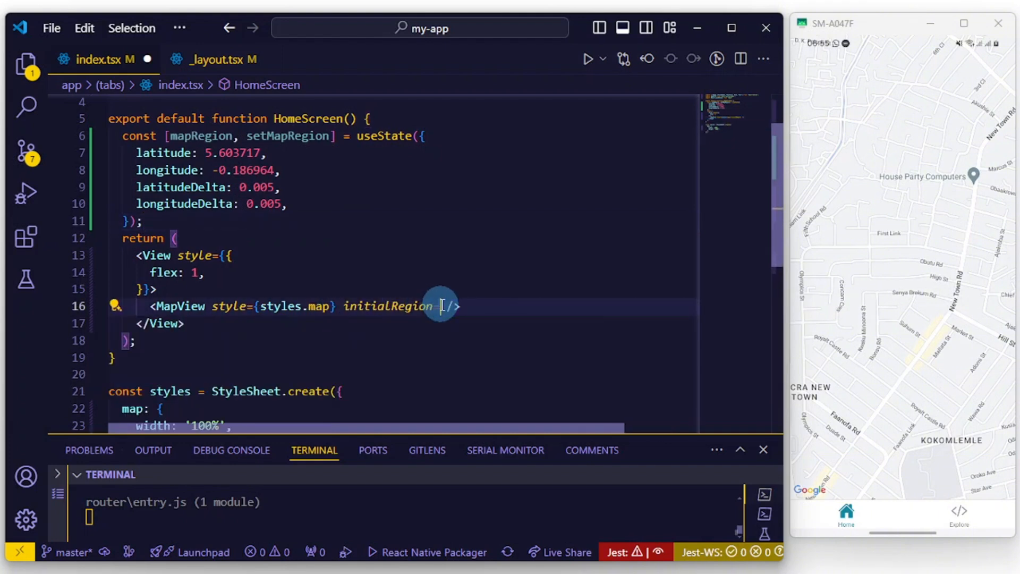
type("mapRegion}")
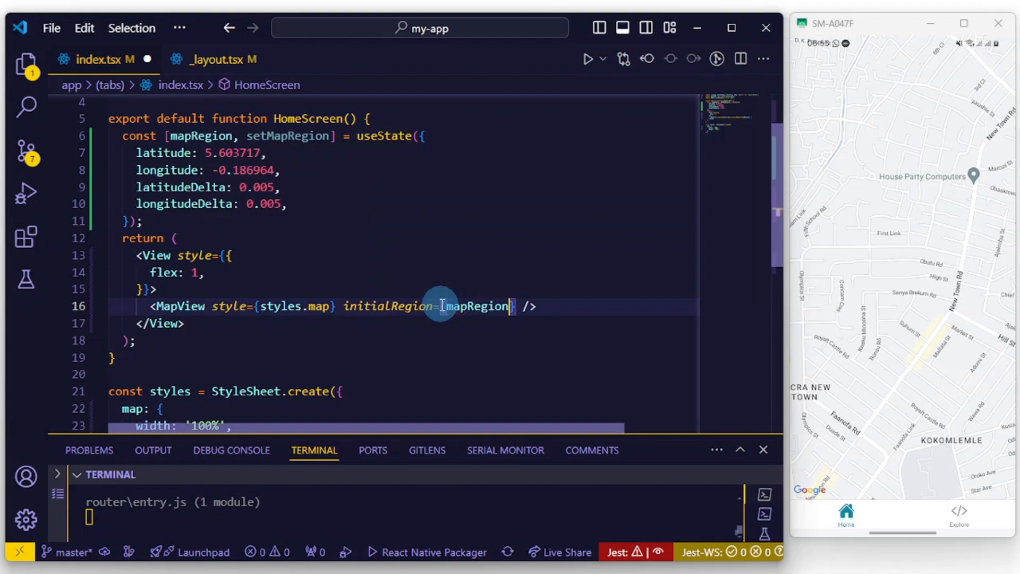
key("ctrl+s")
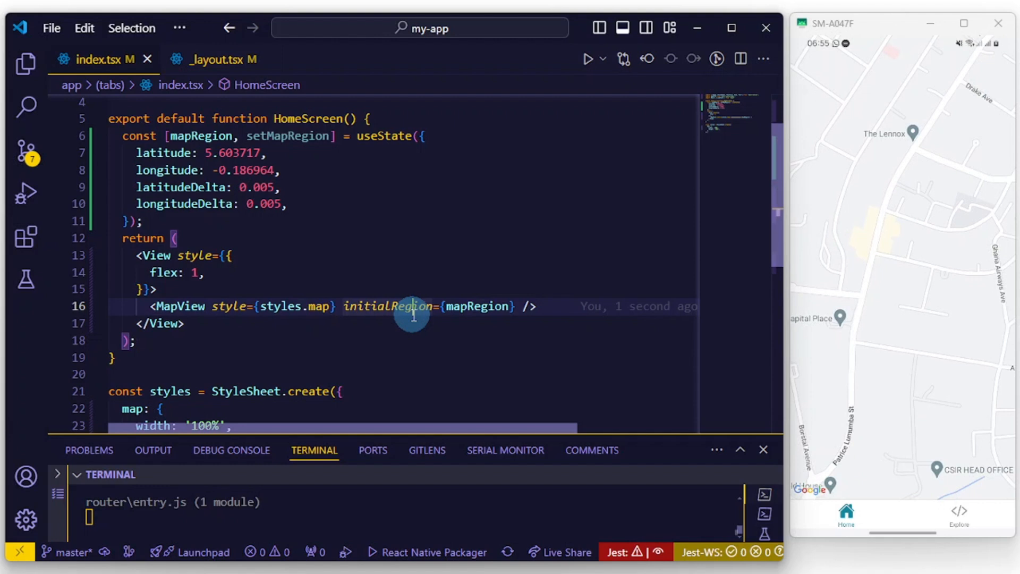
mouse_move(389, 306)
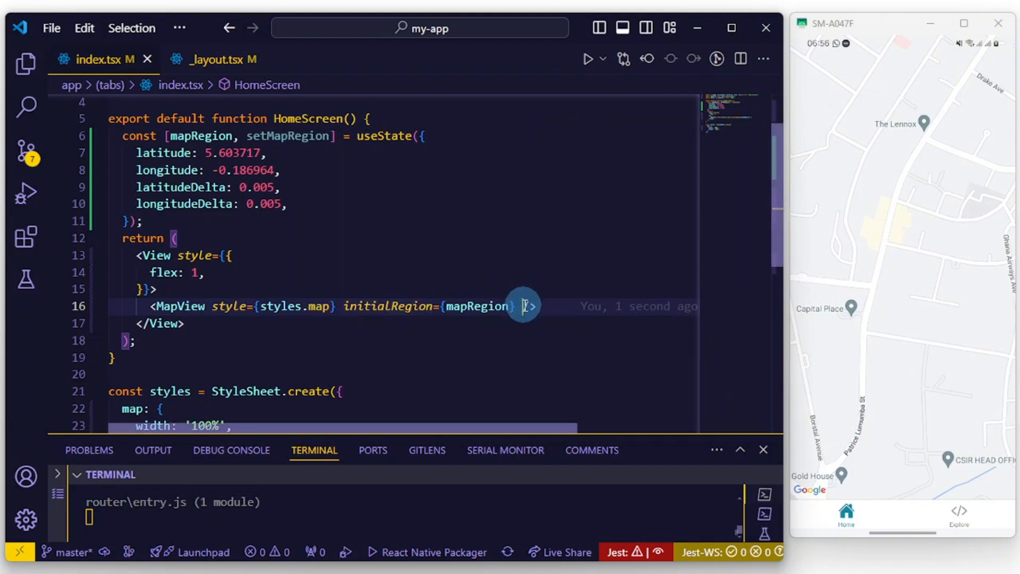
type("provider=''")
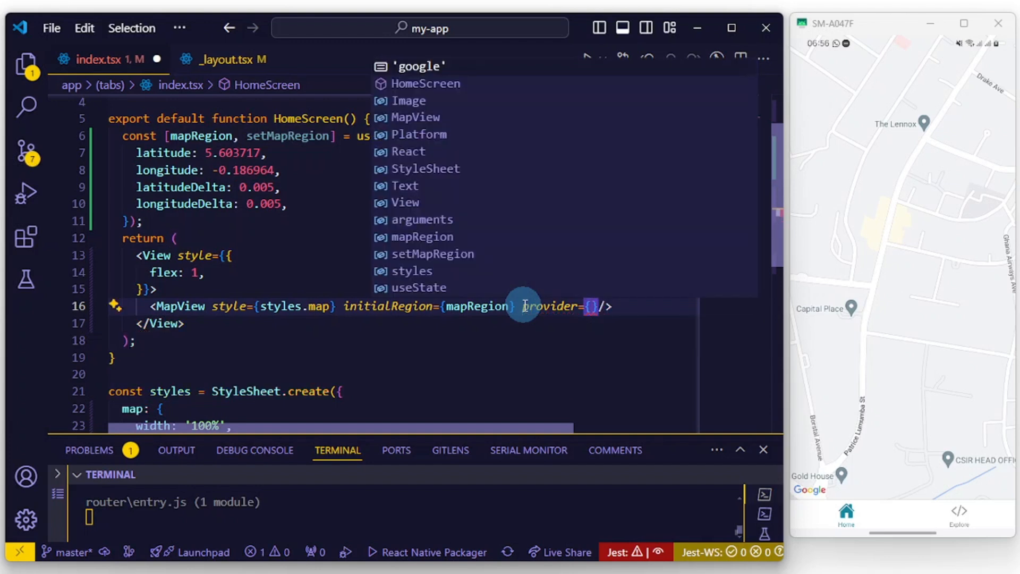
type("f")
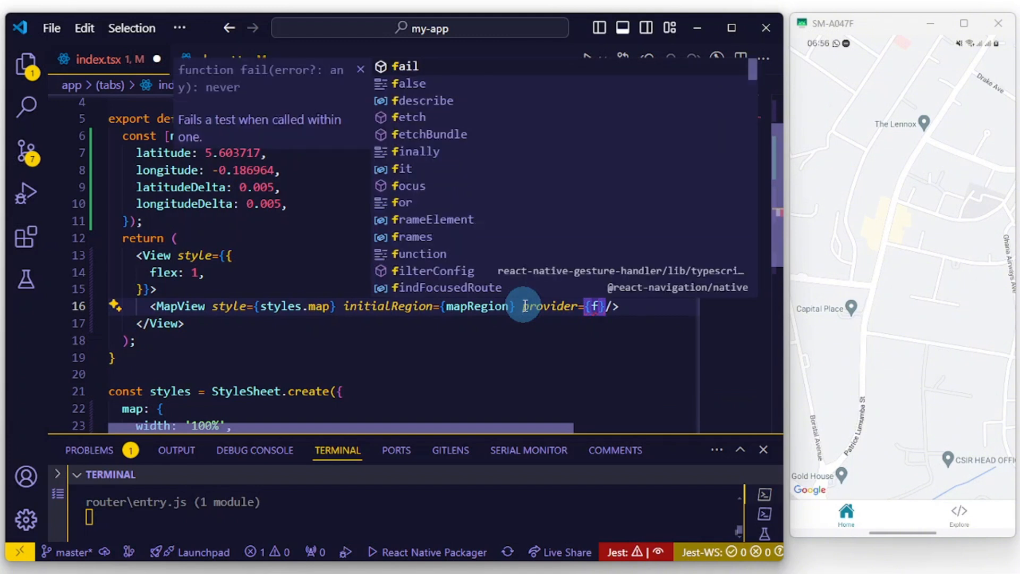
type("alse")
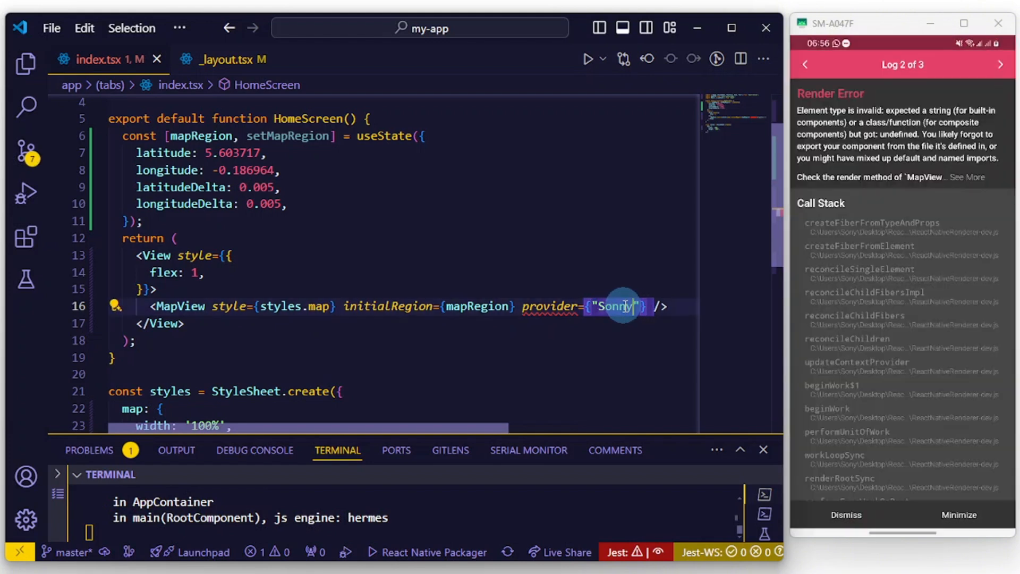
key("Backspace")
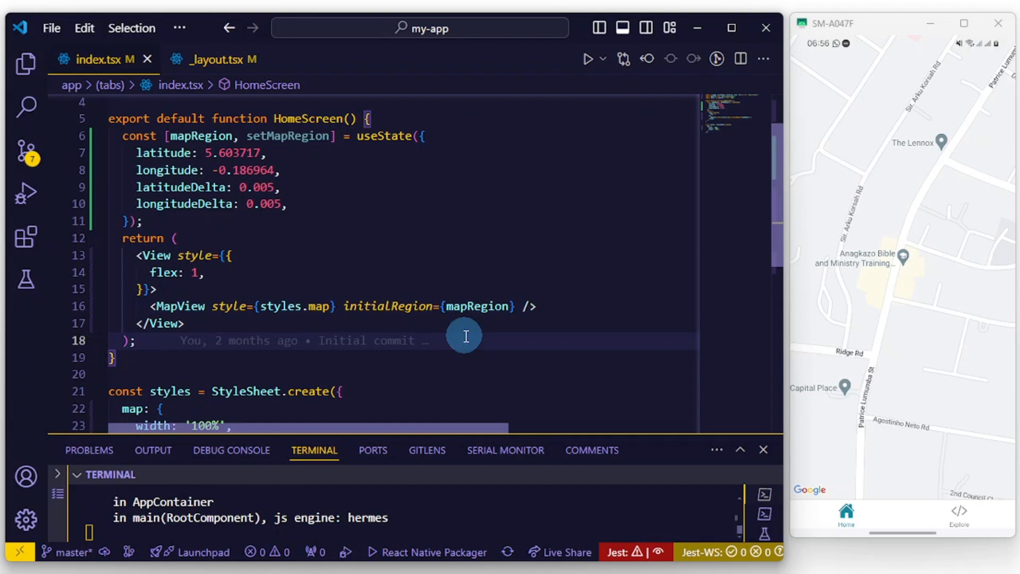
mouse_move(879, 361)
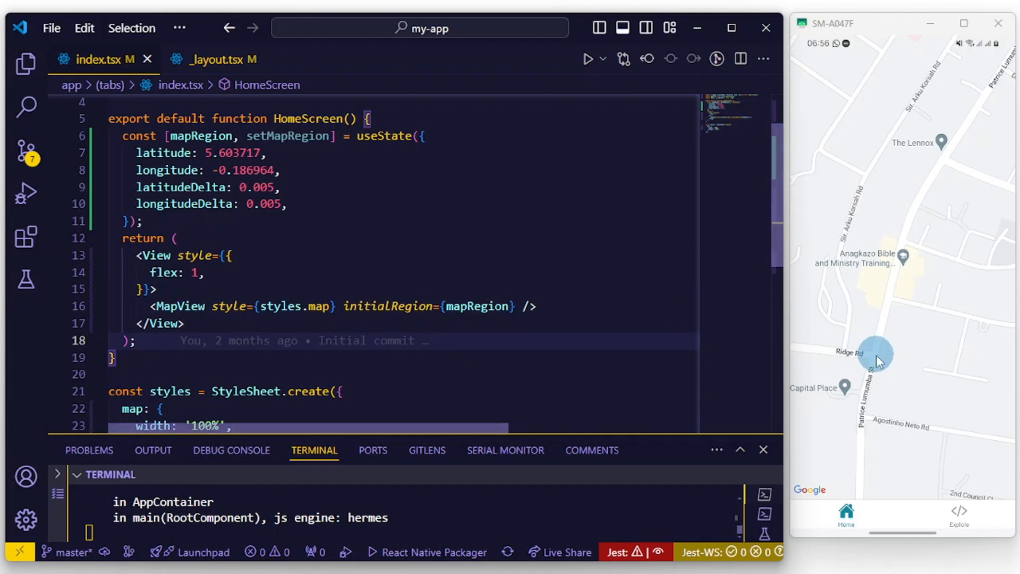